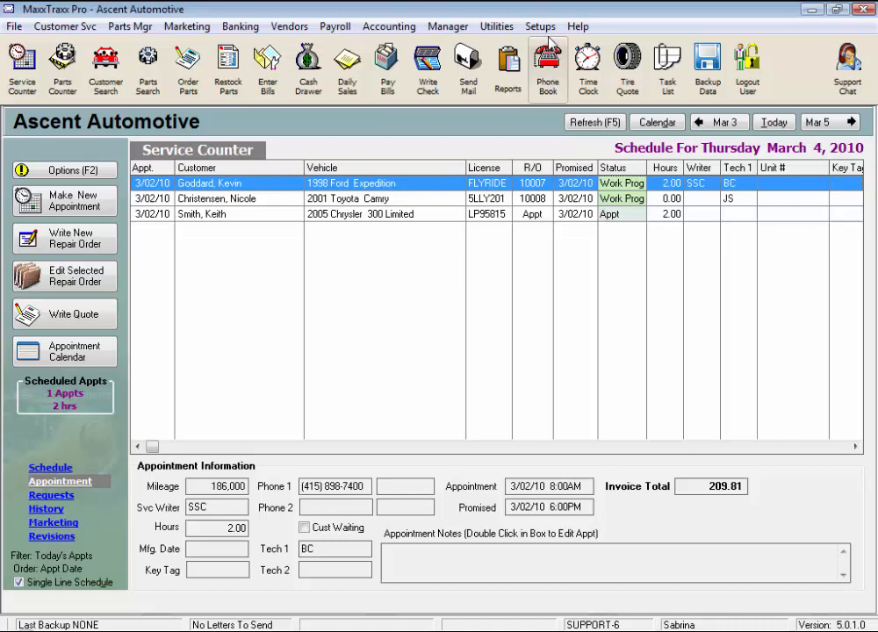
Reach the Fiscal Year Start Dates setup from Setups > Accounting and Payroll
left_click(541, 26)
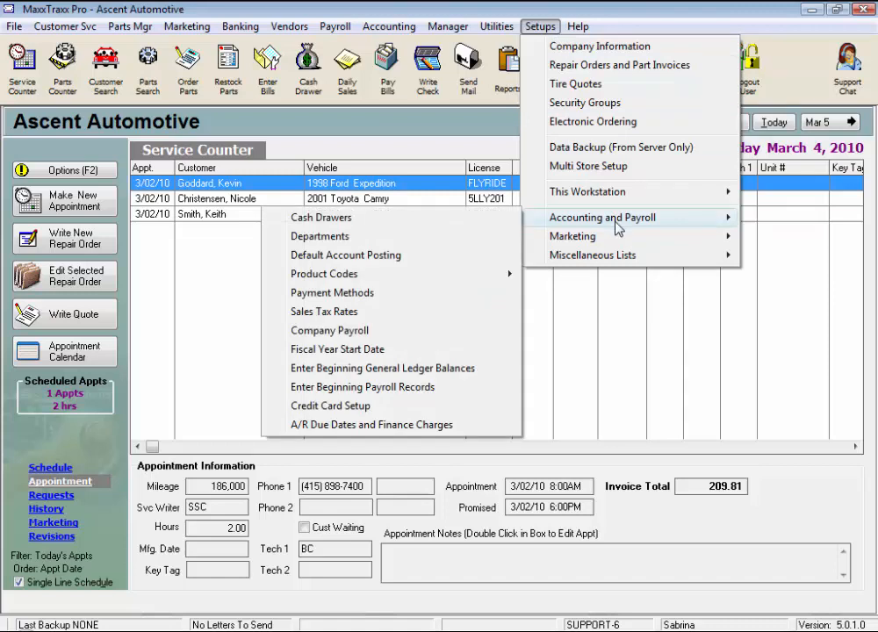
mouse_move(418, 354)
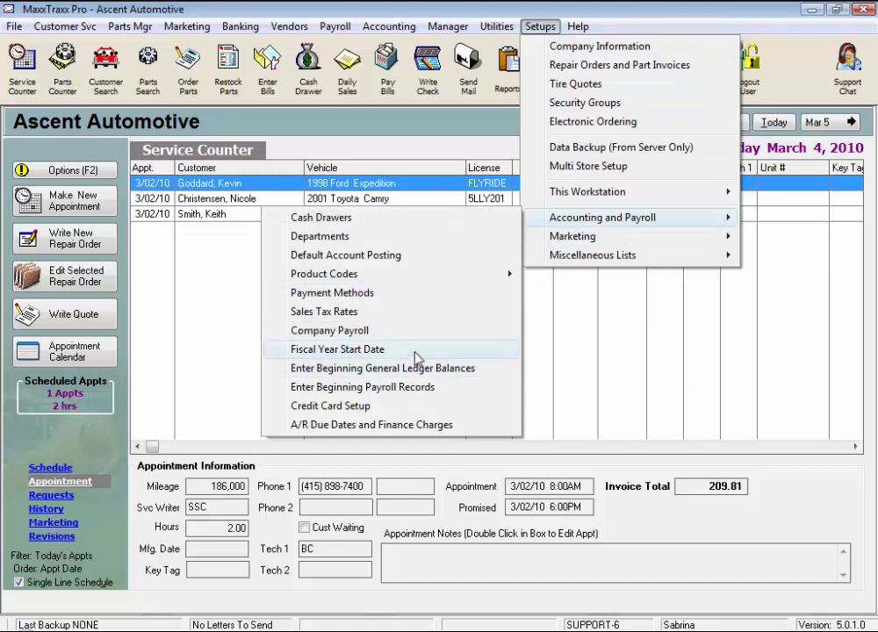
left_click(337, 348)
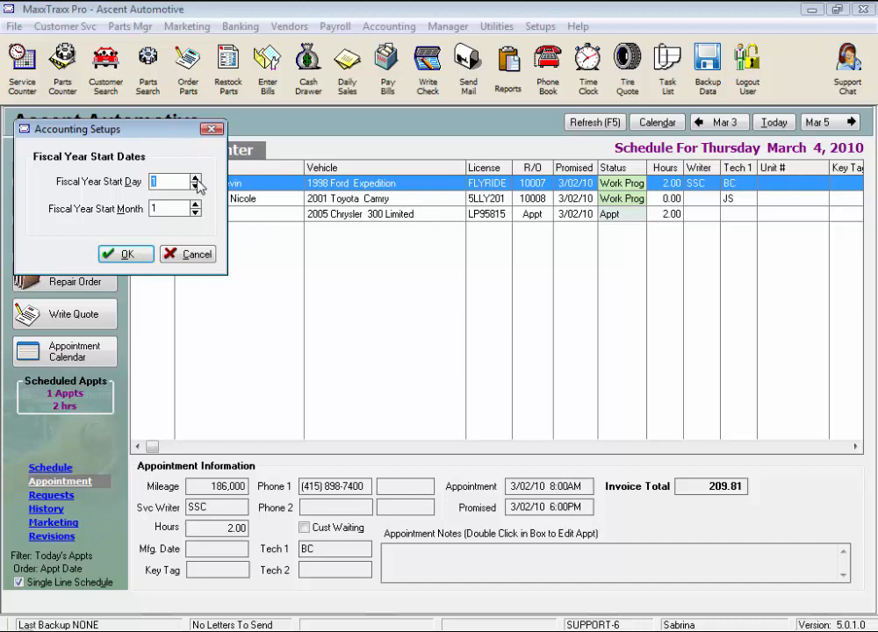
Set fiscal year start day 1 and start month 1, then save with OK
left_click(199, 178)
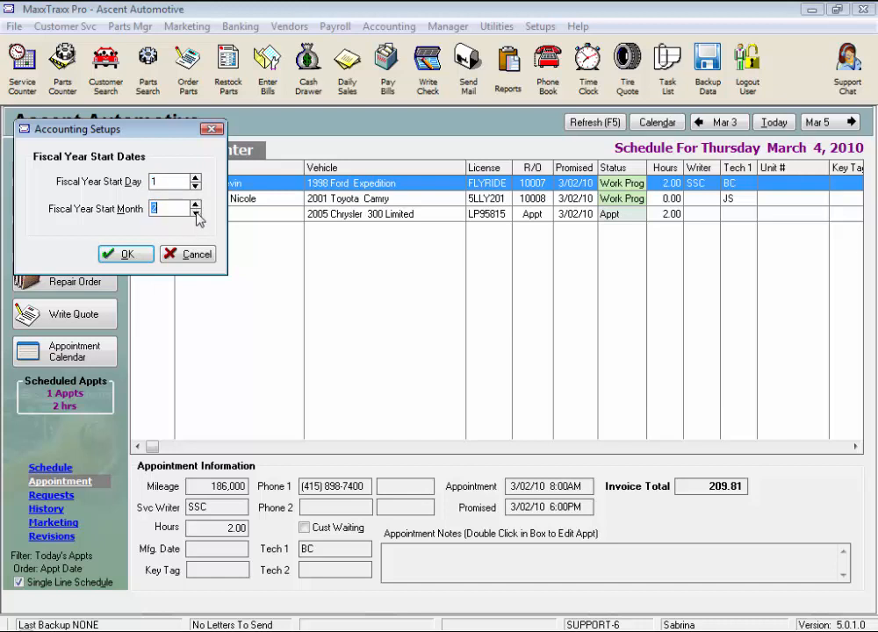
left_click(197, 213)
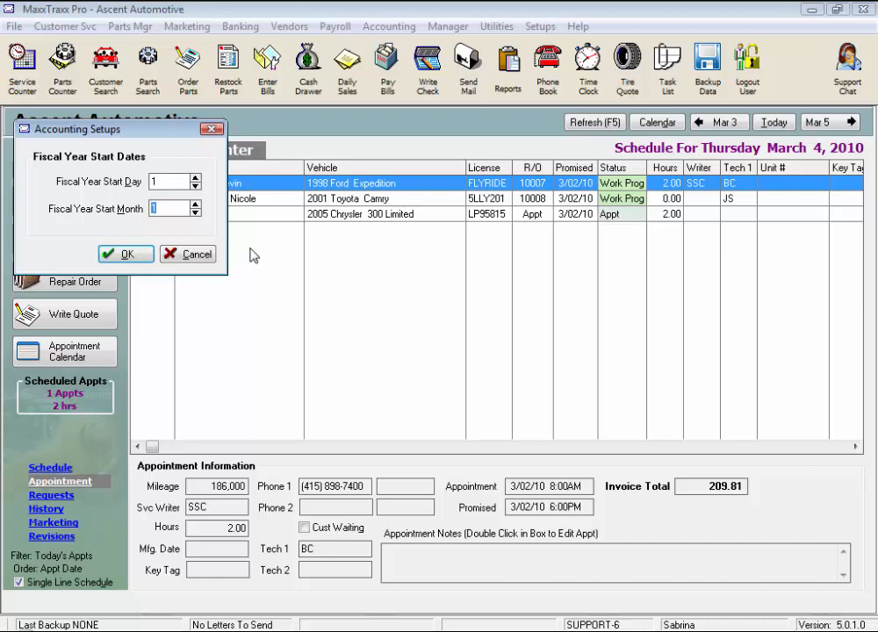
left_click(126, 253)
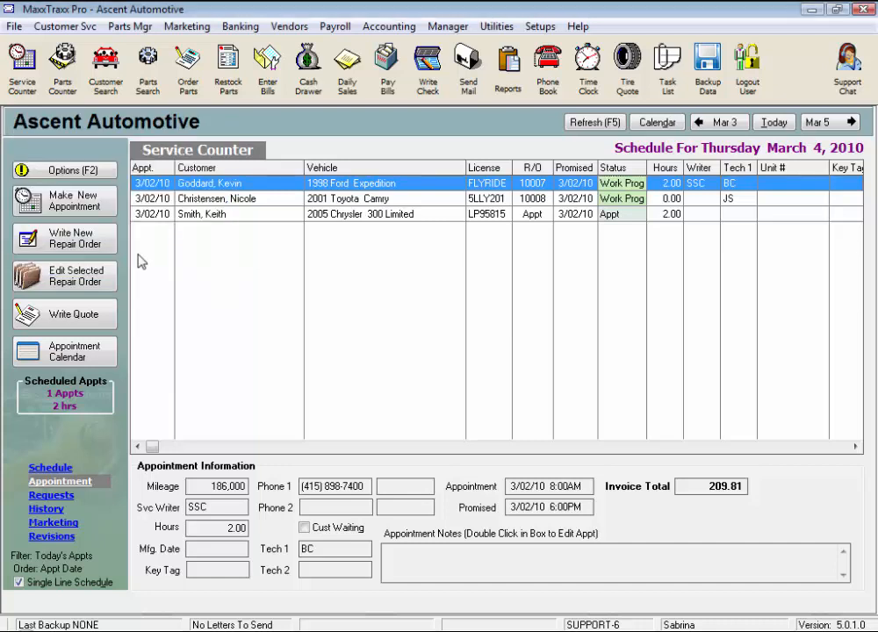